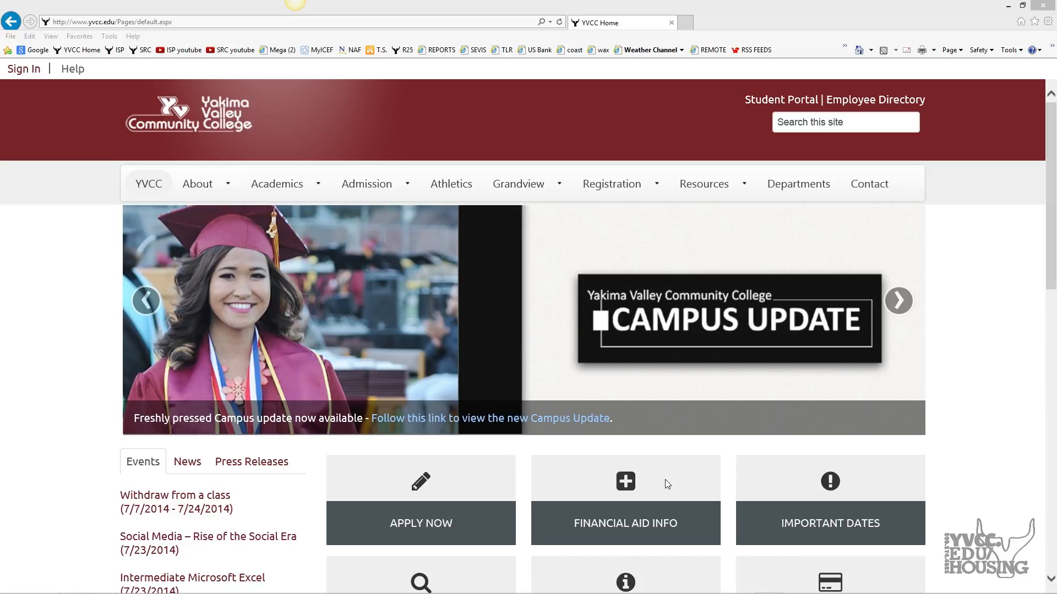
mouse_move(406, 327)
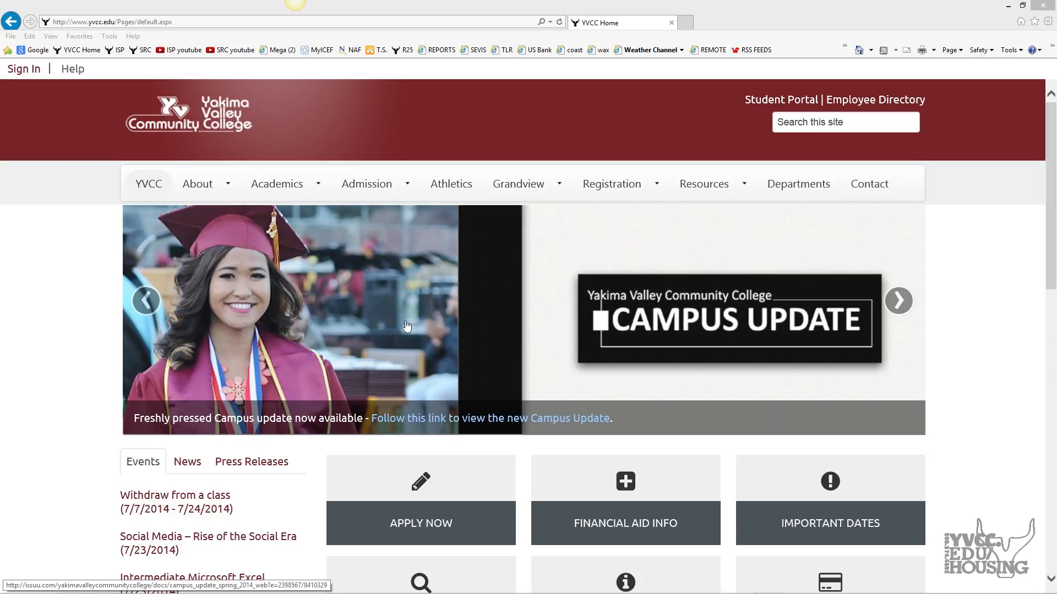
Select the YVCC home page address in the address bar to enter a new URL.
left_click(108, 22)
type("www.yvc")
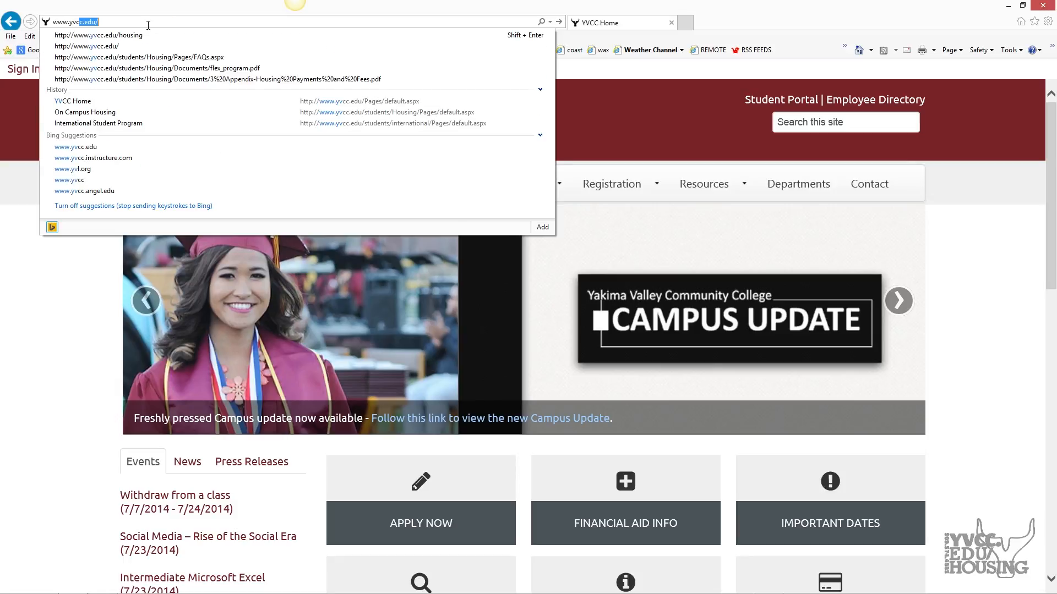
Go to yvcc.edu/housing and scroll down to the Apply section.
type("housing/Pages/default.aspx")
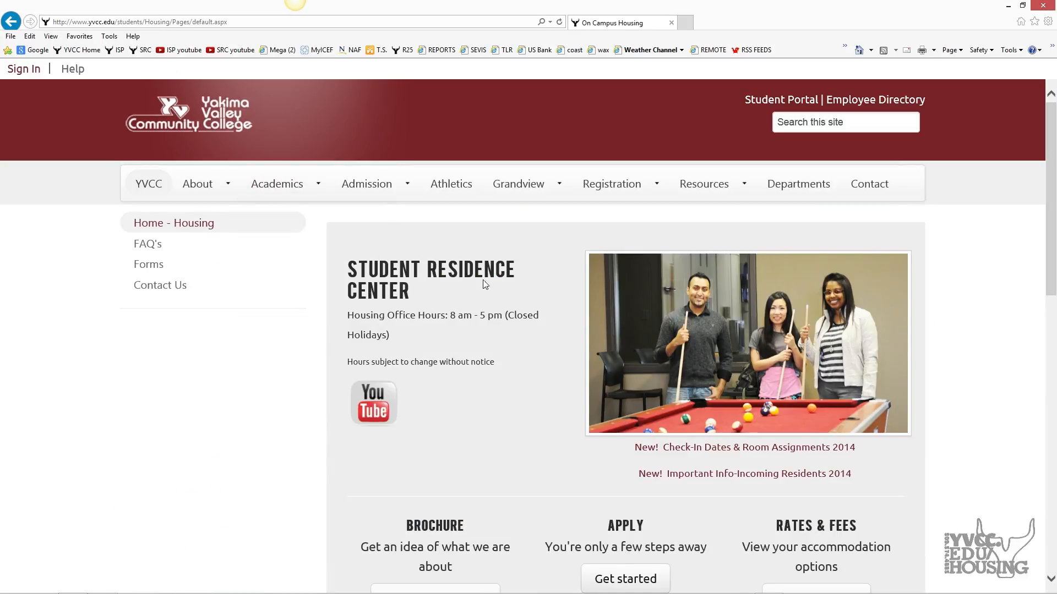
scroll("down", 3)
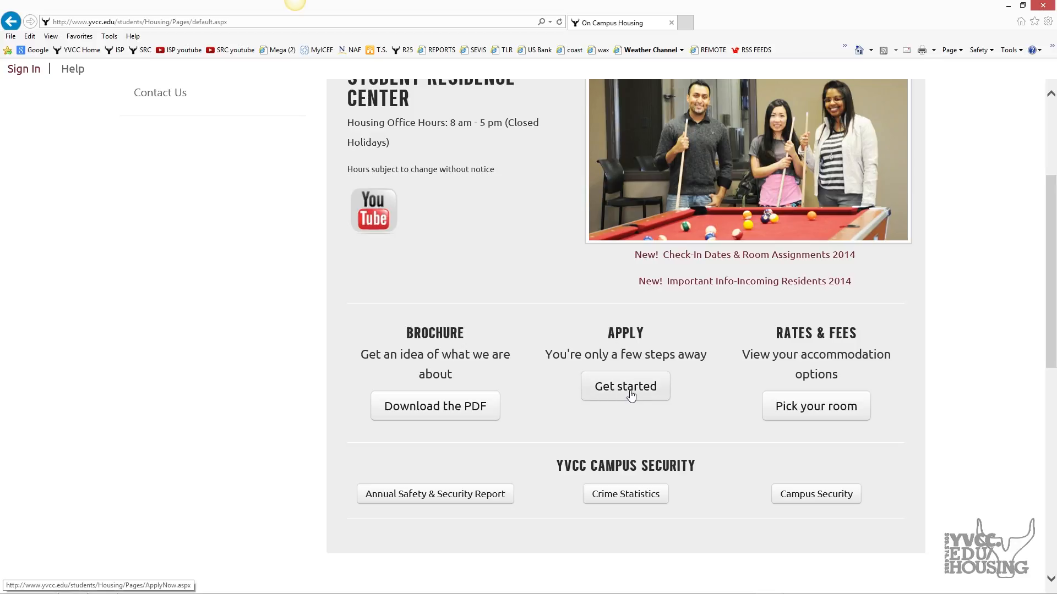
From Get started, download the Step 1 application package PDF.
left_click(624, 386)
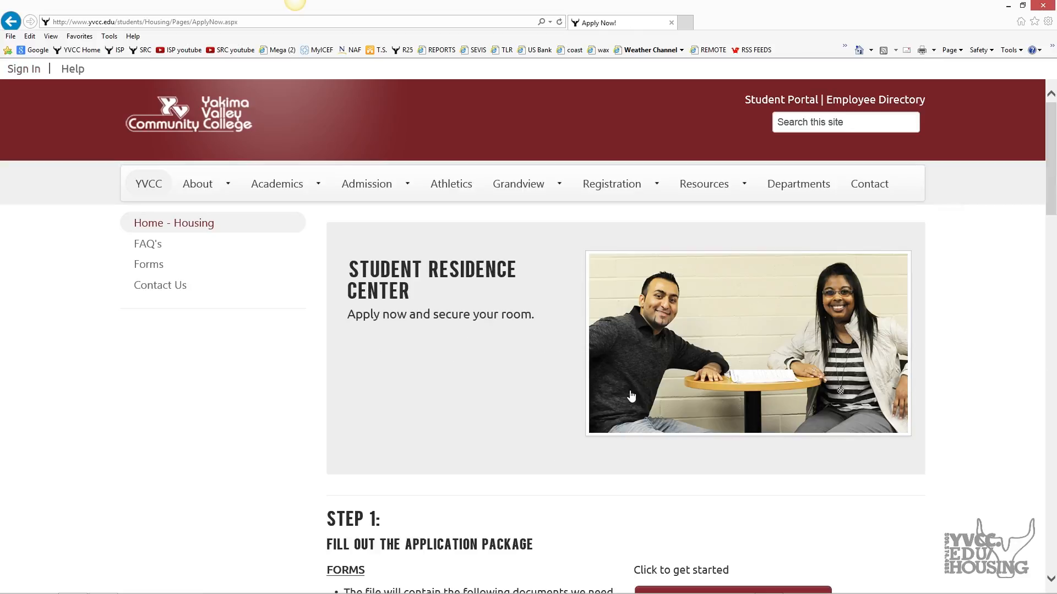
scroll("down", 3)
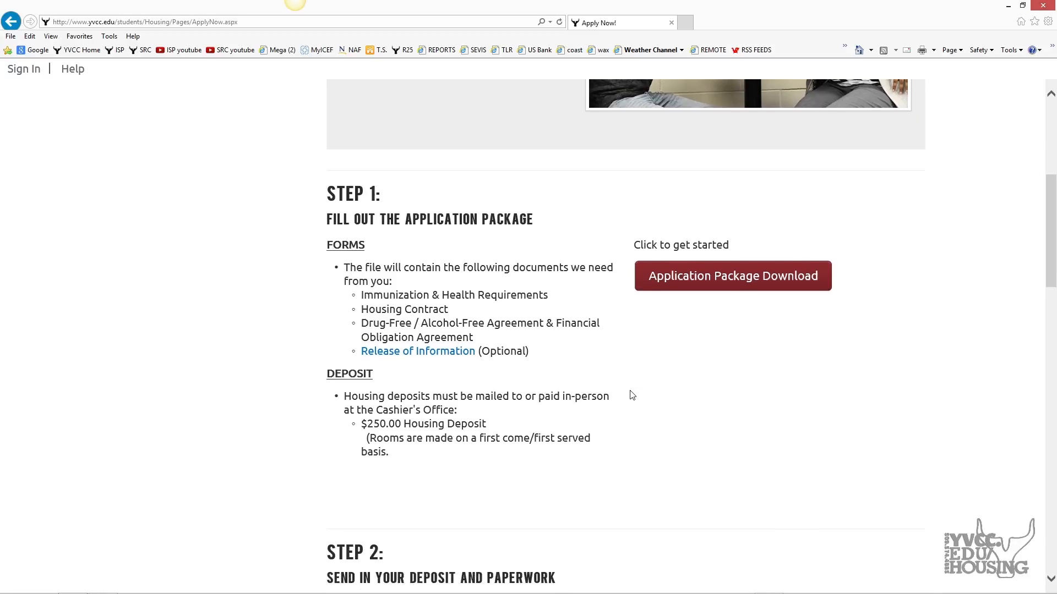
scroll("down", 3)
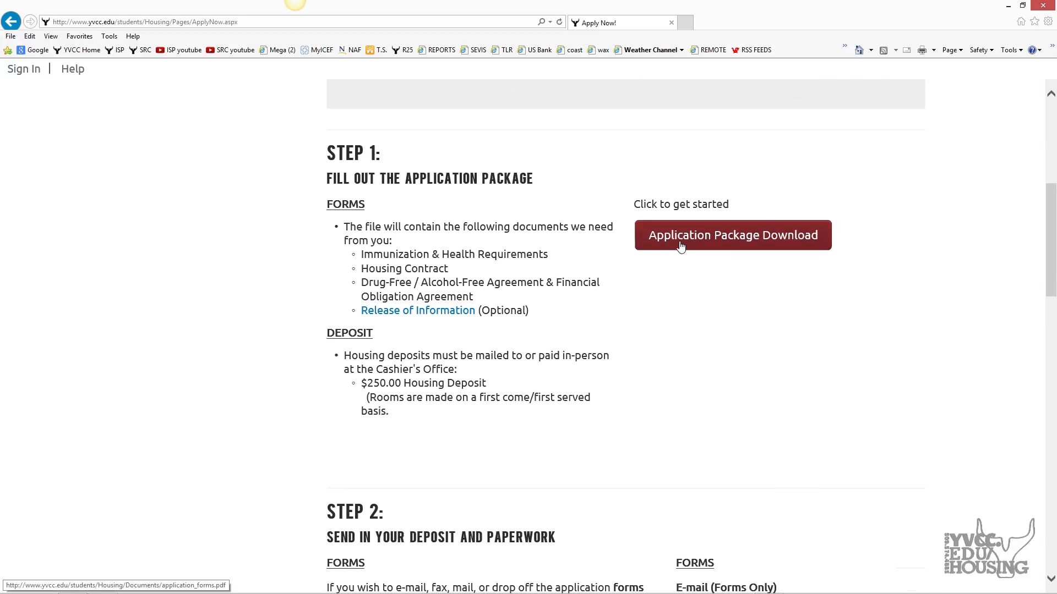
left_click(732, 235)
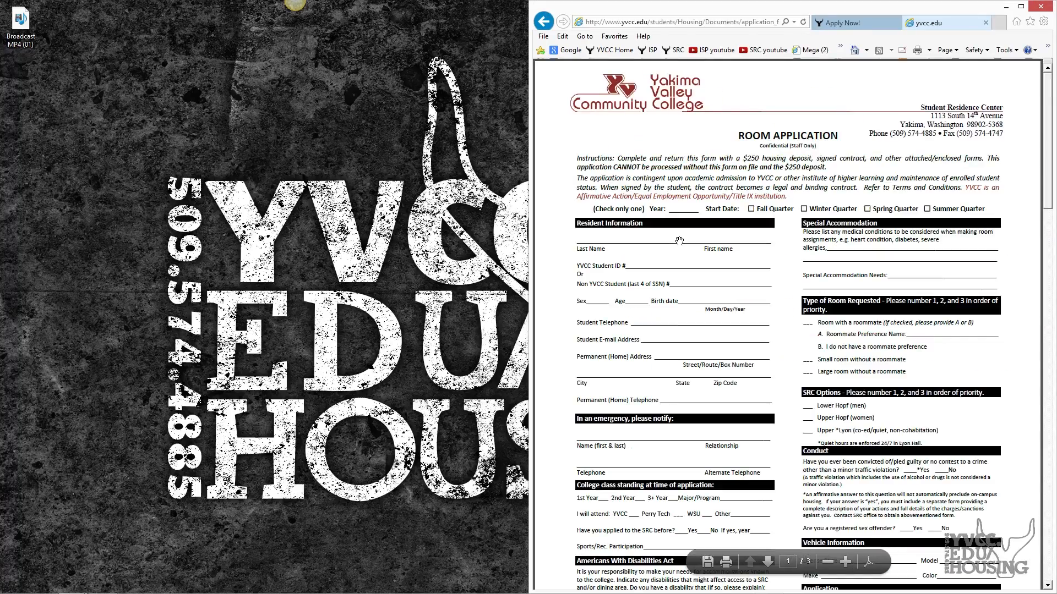
Page through the PDF's immunization, drug-free and financial obligation agreements.
scroll("down", 3)
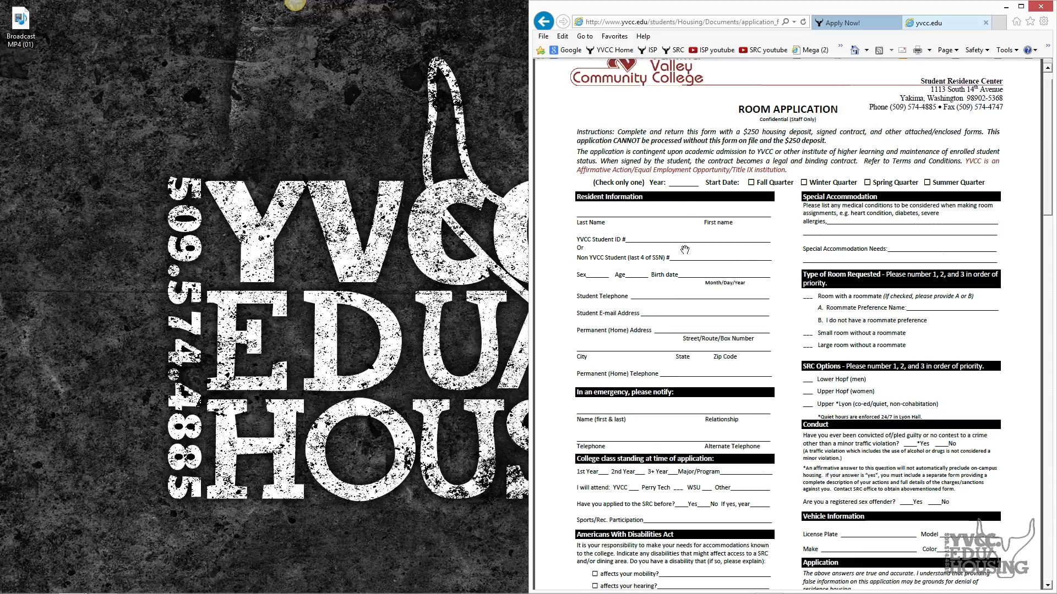
scroll("down", 3)
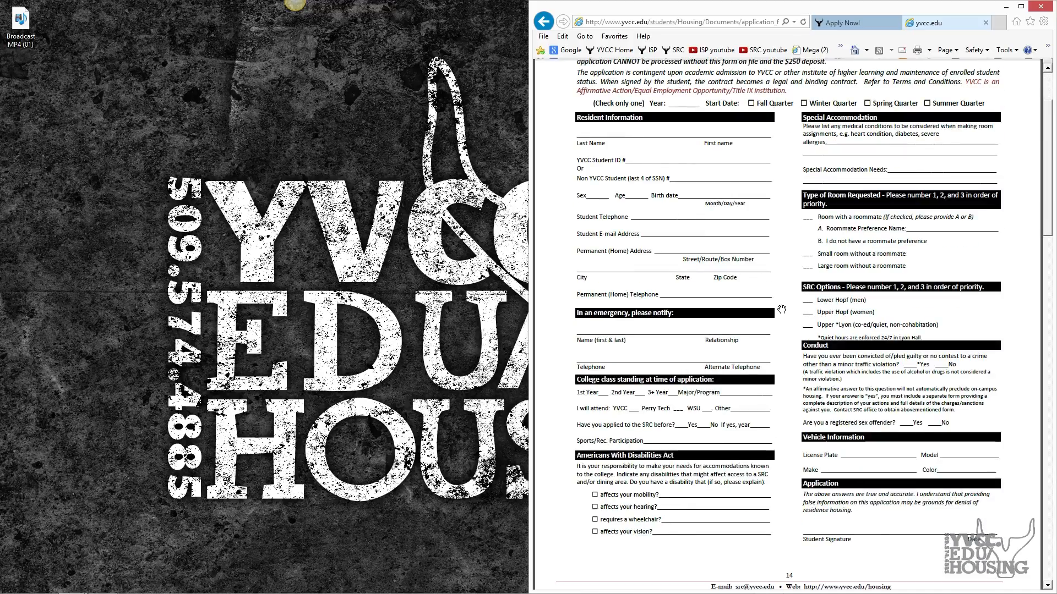
scroll("down", 3)
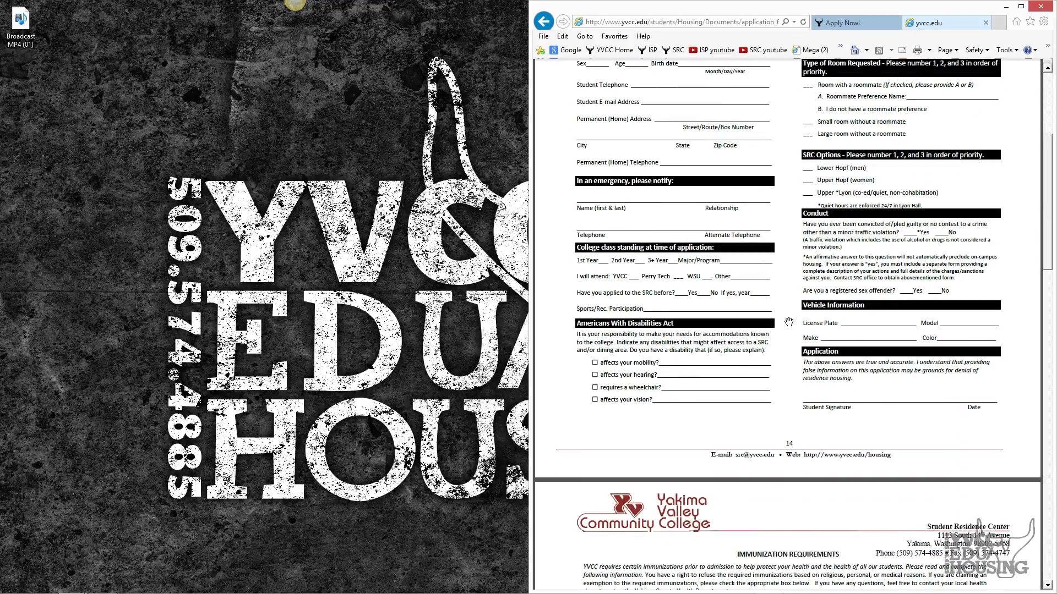
scroll("down", 3)
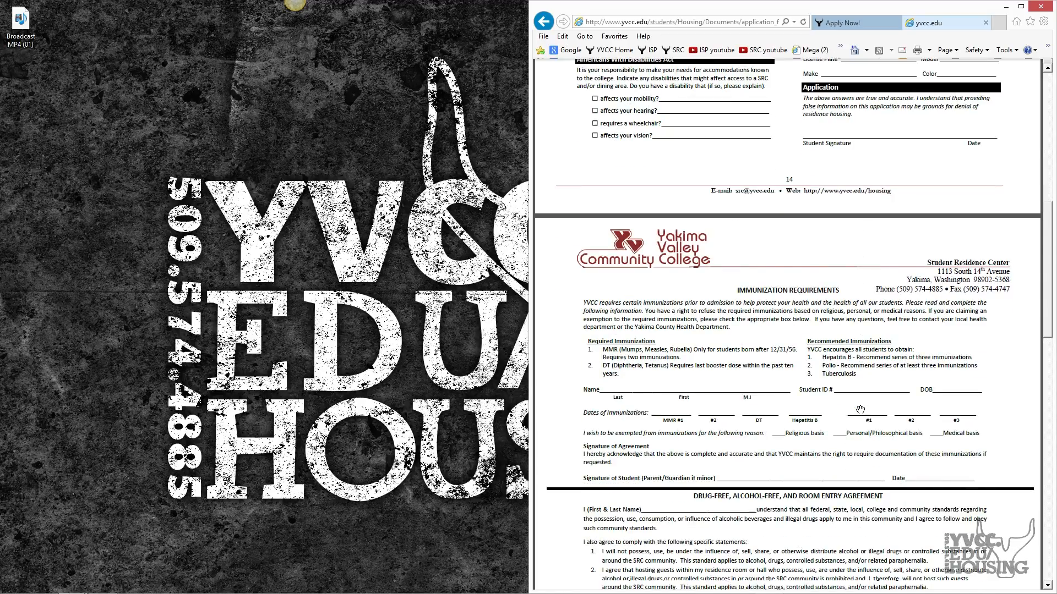
scroll("down", 3)
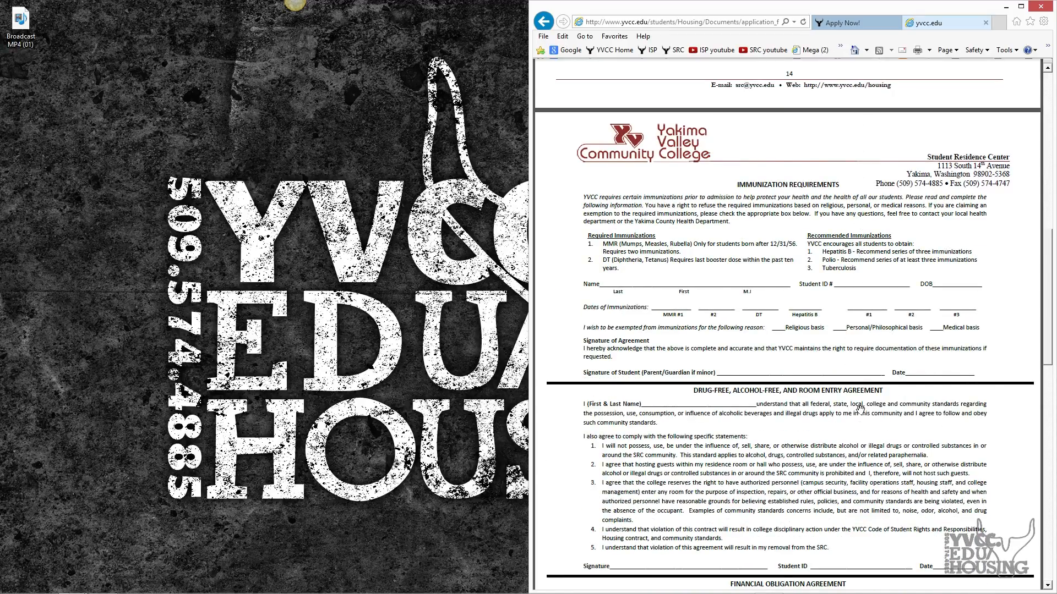
scroll("down", 3)
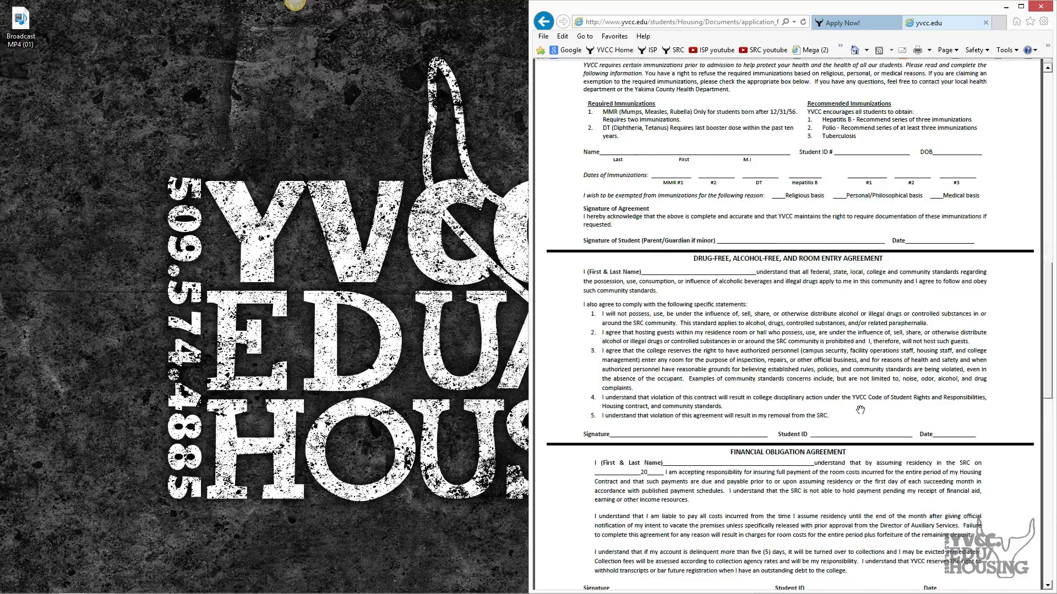
Continue scrolling through the Room Application and Housing Contract pages.
scroll("down", 3)
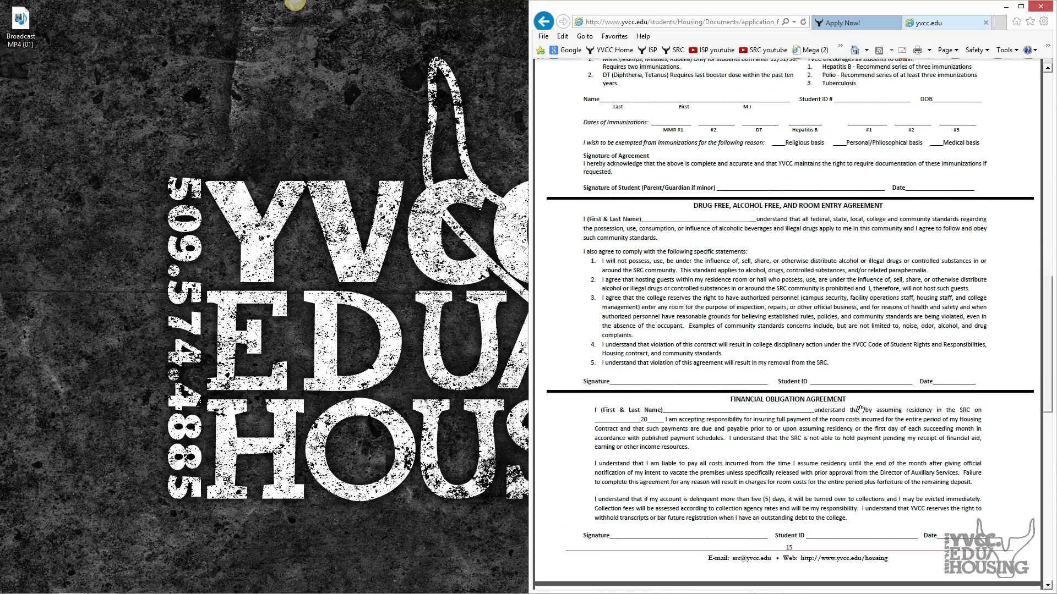
scroll("down", 3)
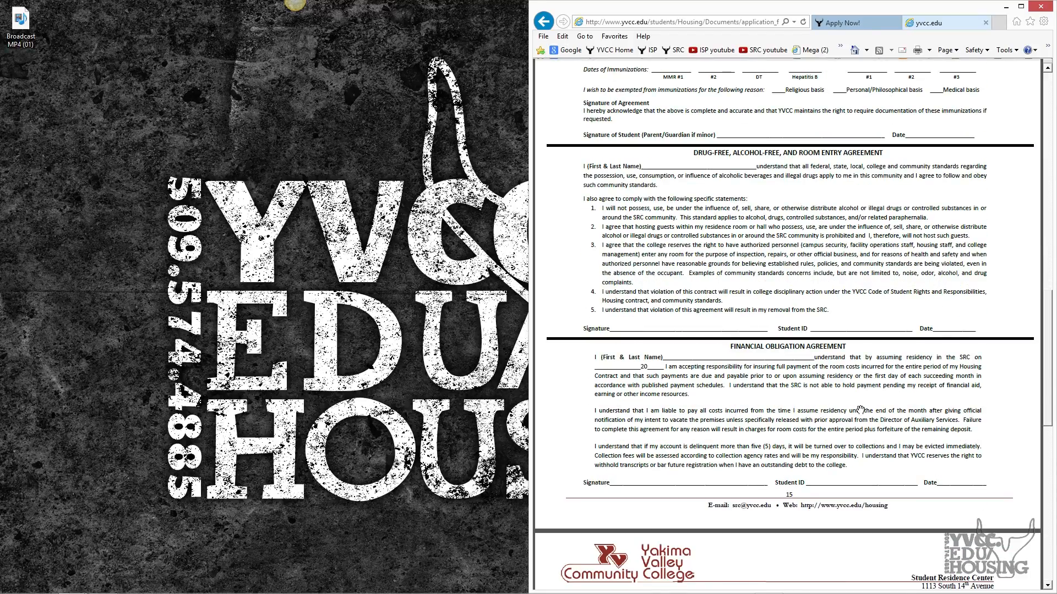
scroll("down", 3)
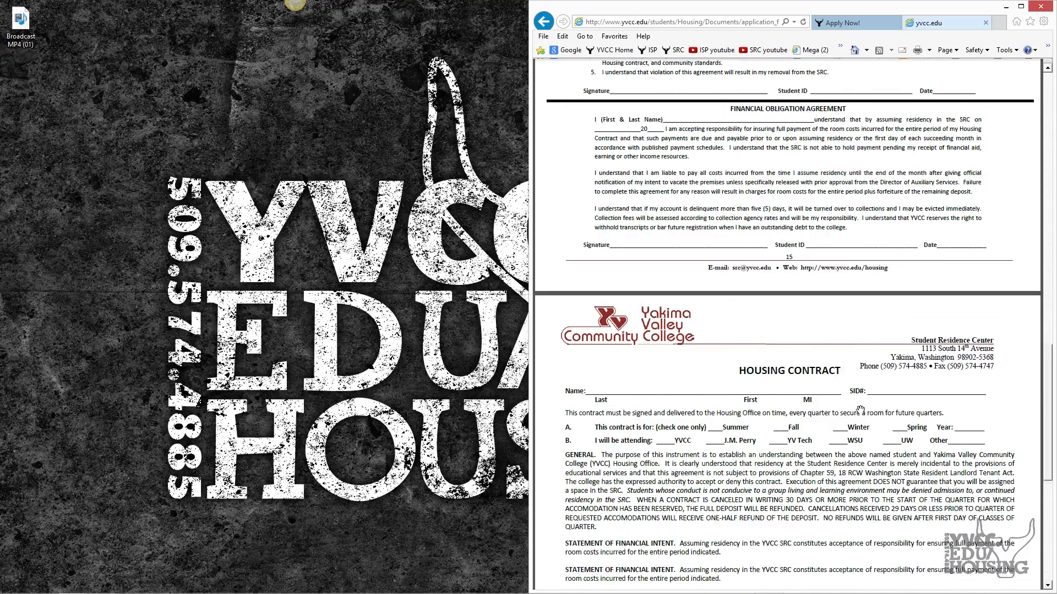
scroll("down", 3)
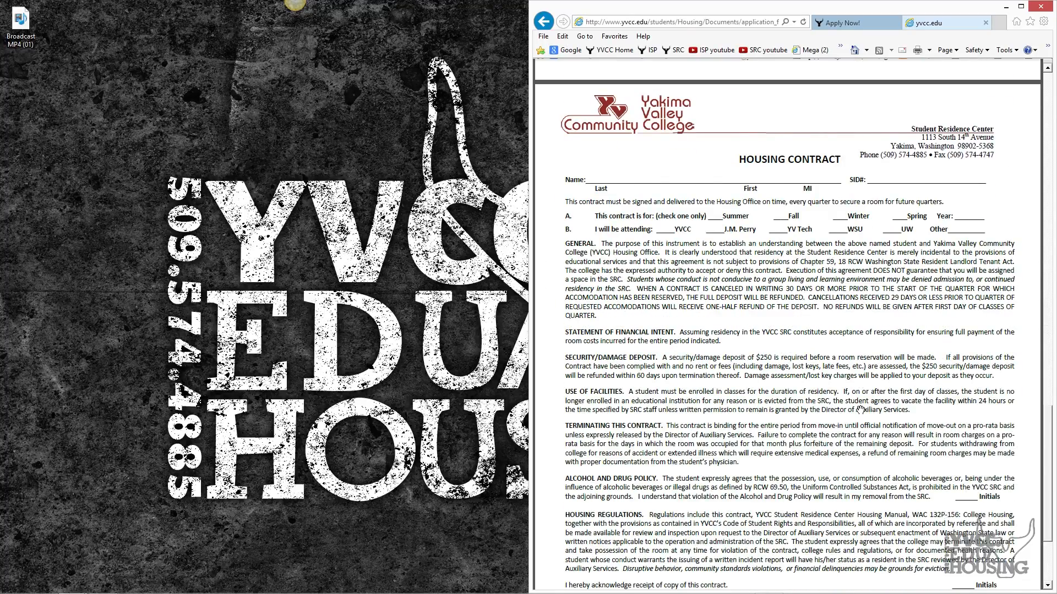
scroll("down", 3)
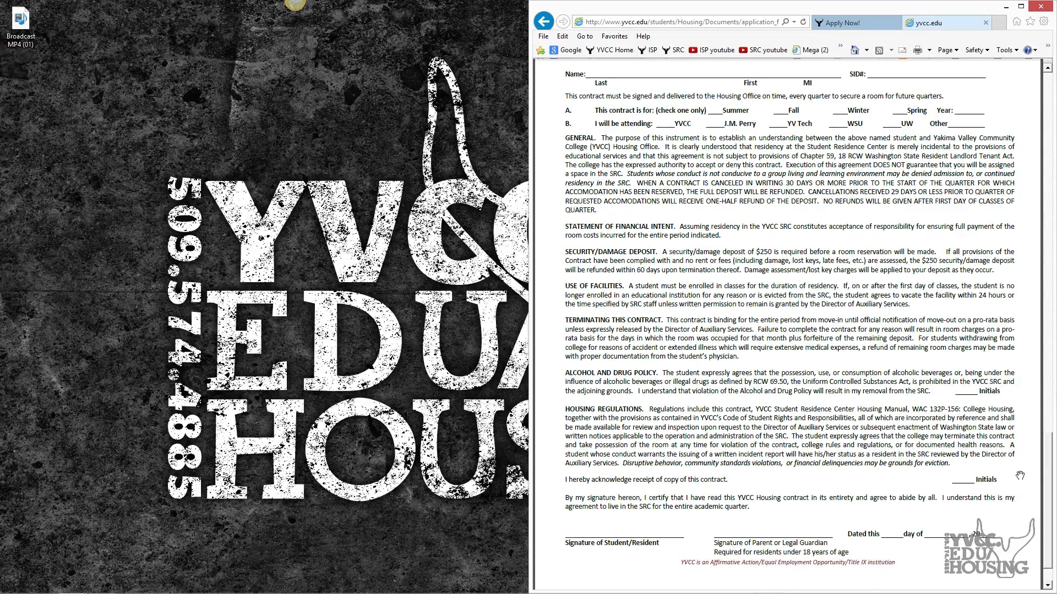
scroll("down", 3)
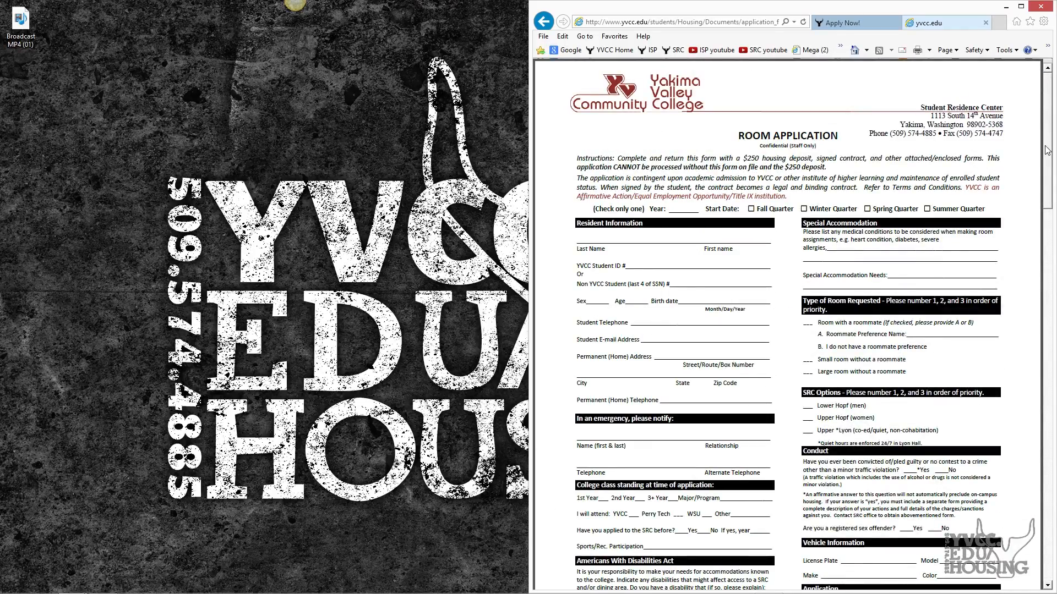
scroll("down", 3)
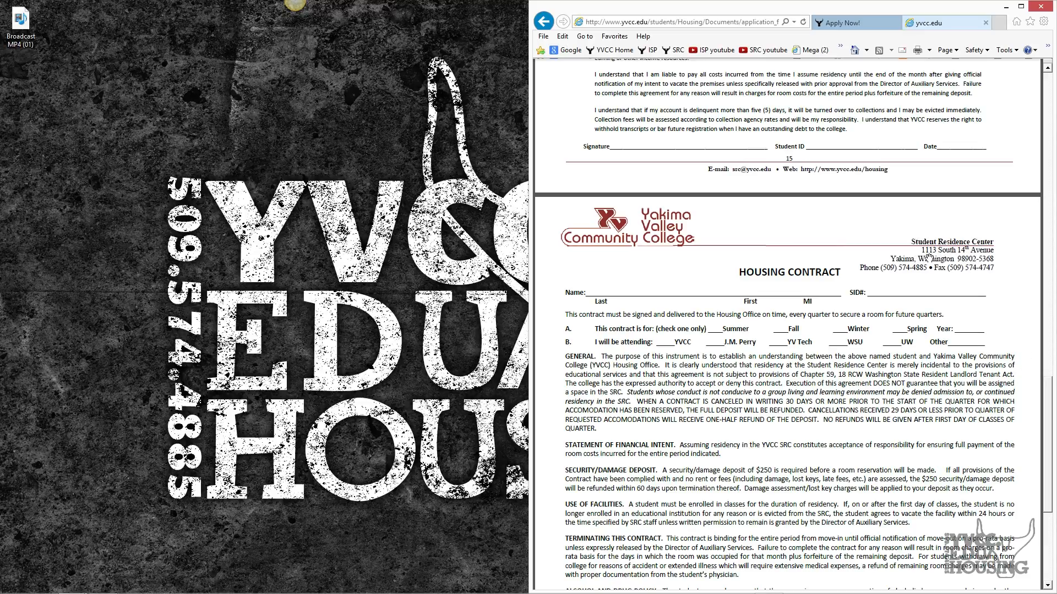
mouse_move(970, 277)
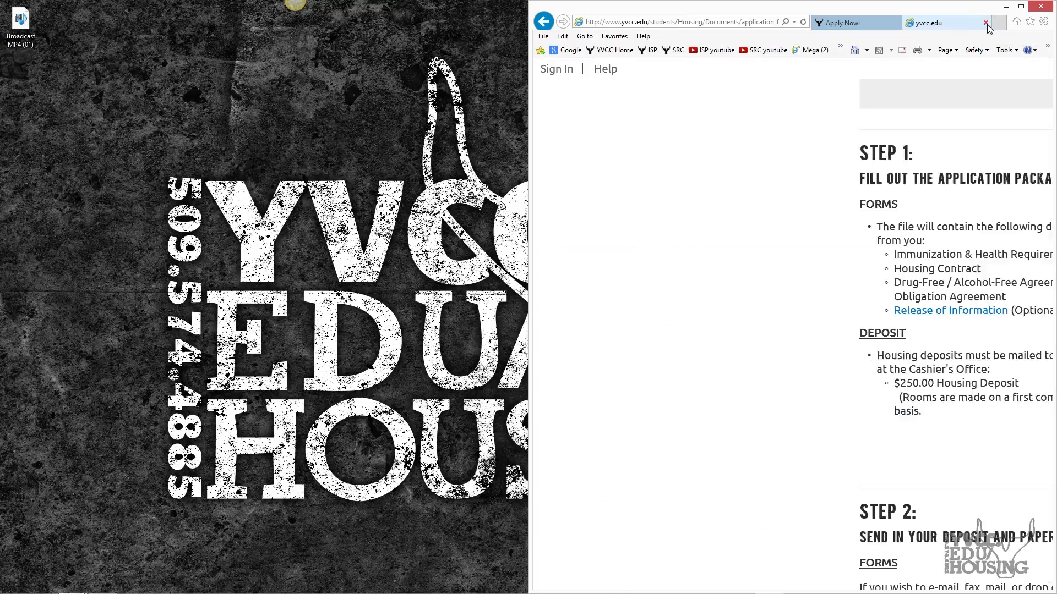
Close the PDF tab and scroll to Step 2 deposit addresses and sample check.
left_click(985, 22)
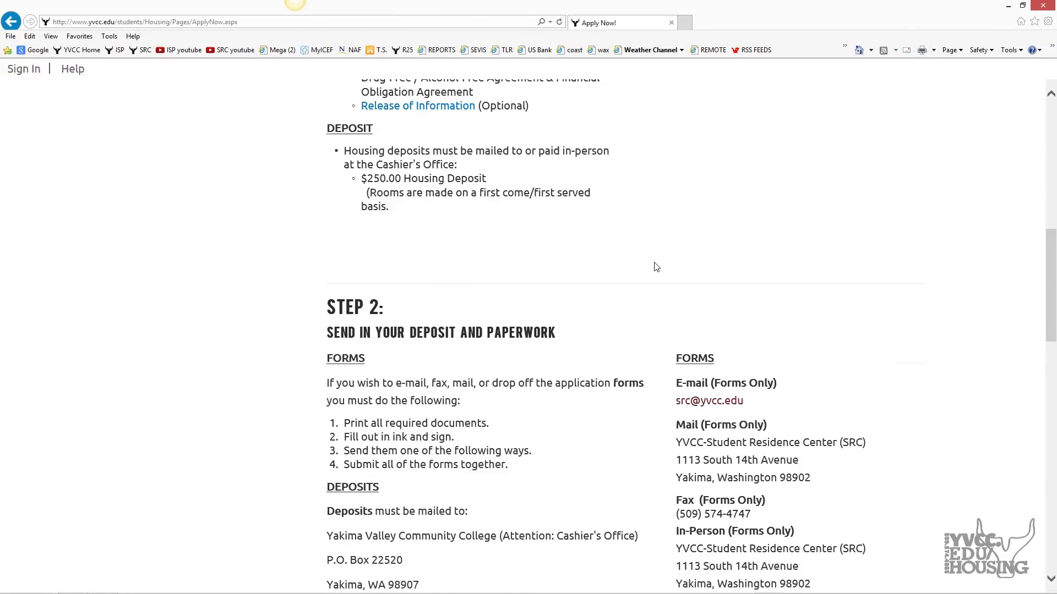
scroll("down", 3)
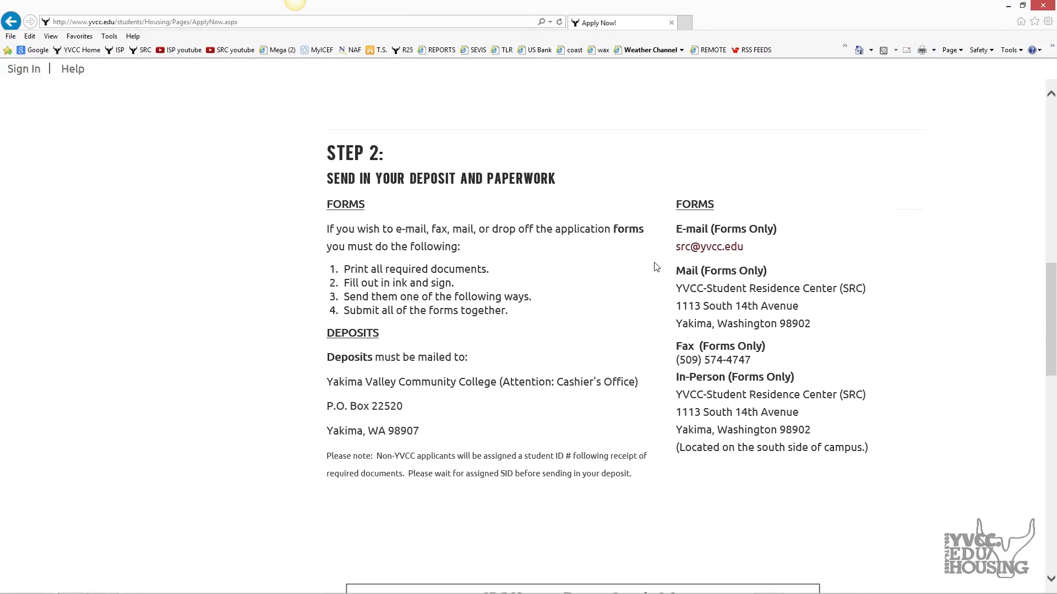
scroll("down", 3)
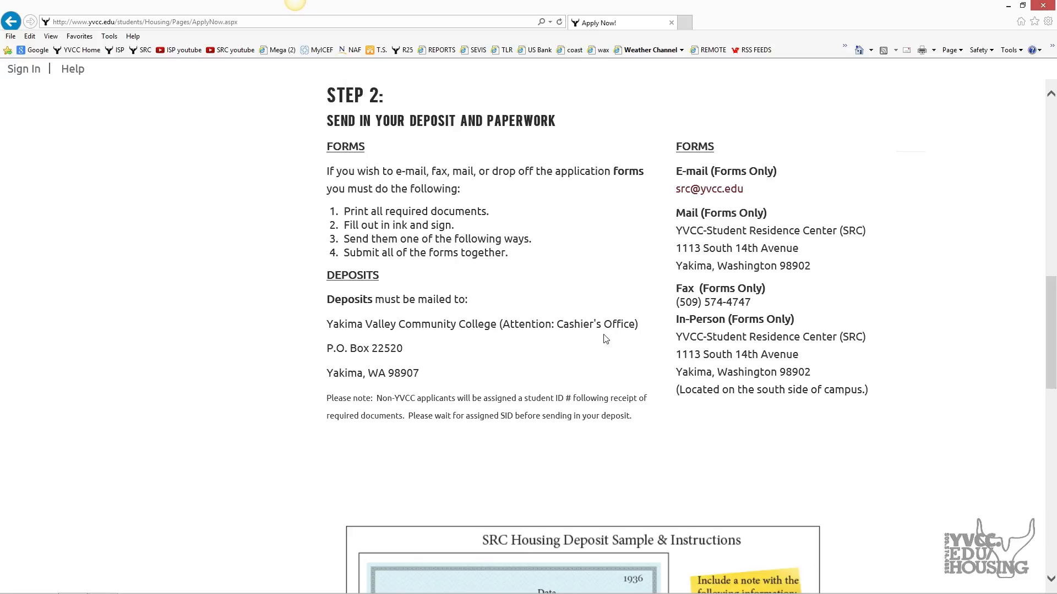
mouse_move(350, 365)
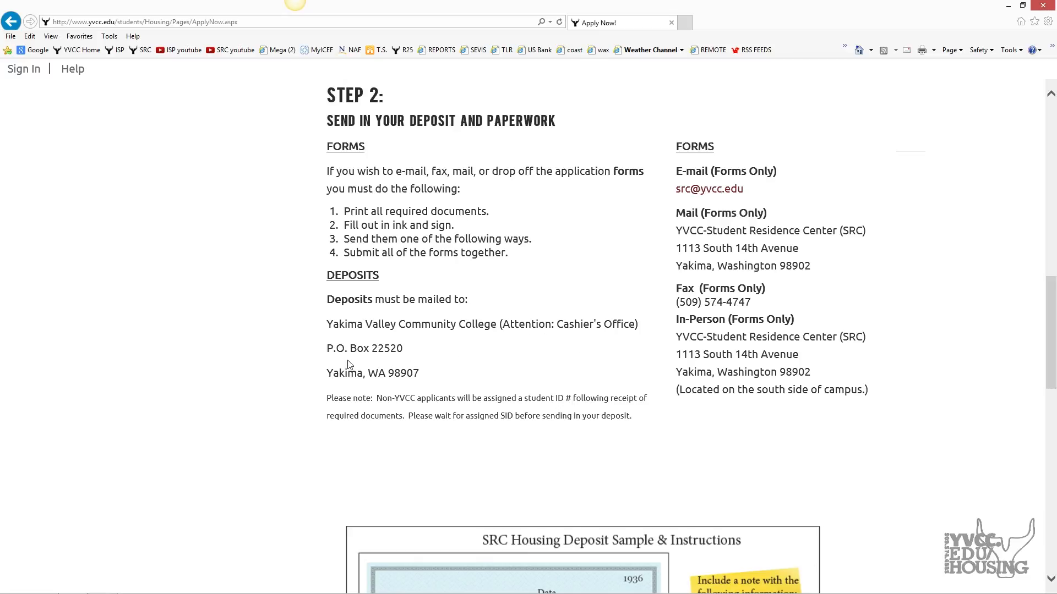
mouse_move(379, 363)
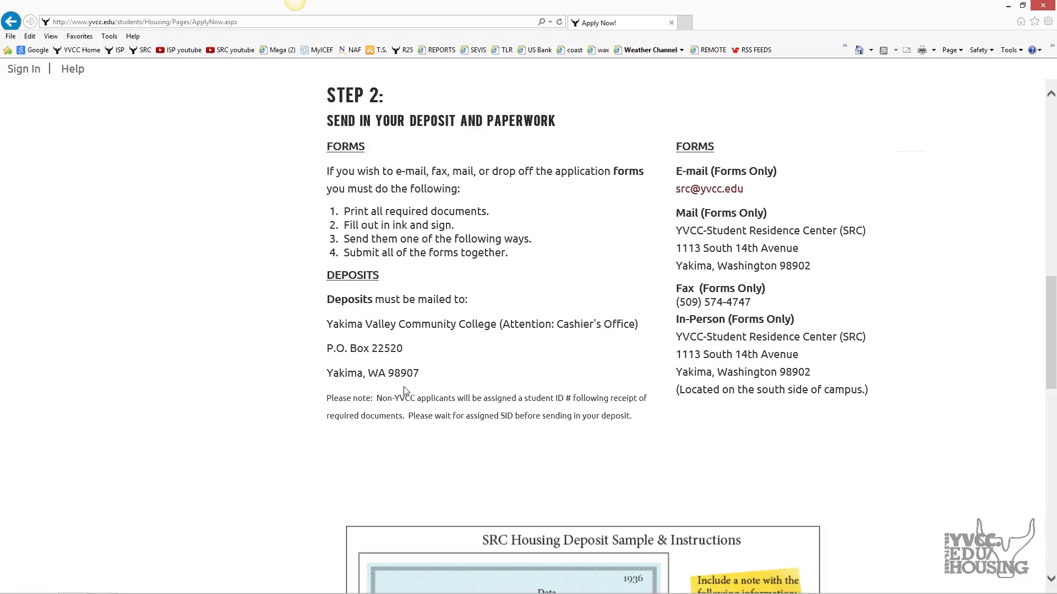
scroll("down", 3)
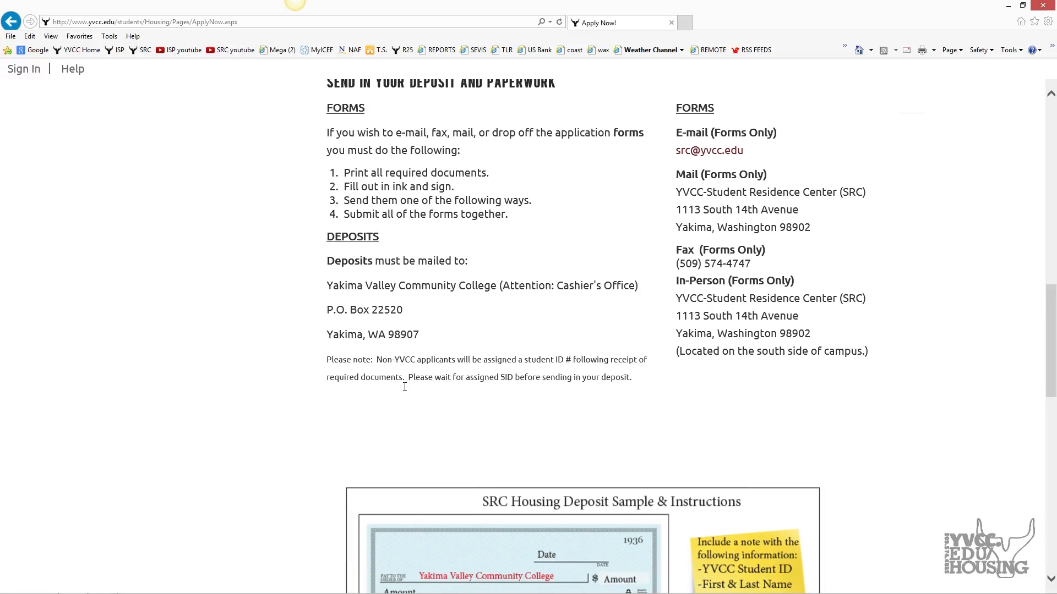
scroll("down", 3)
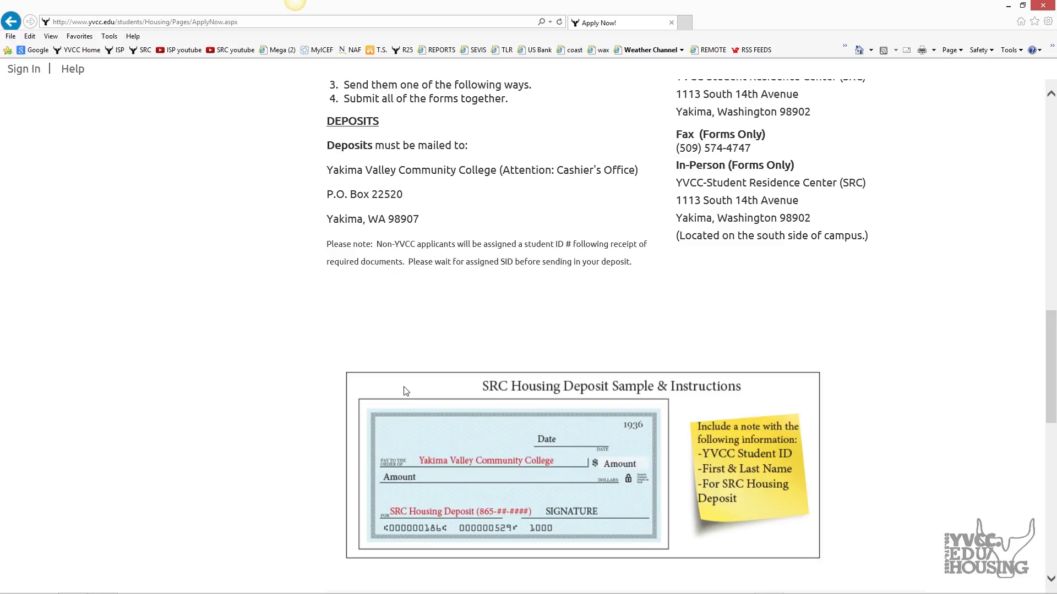
mouse_move(726, 465)
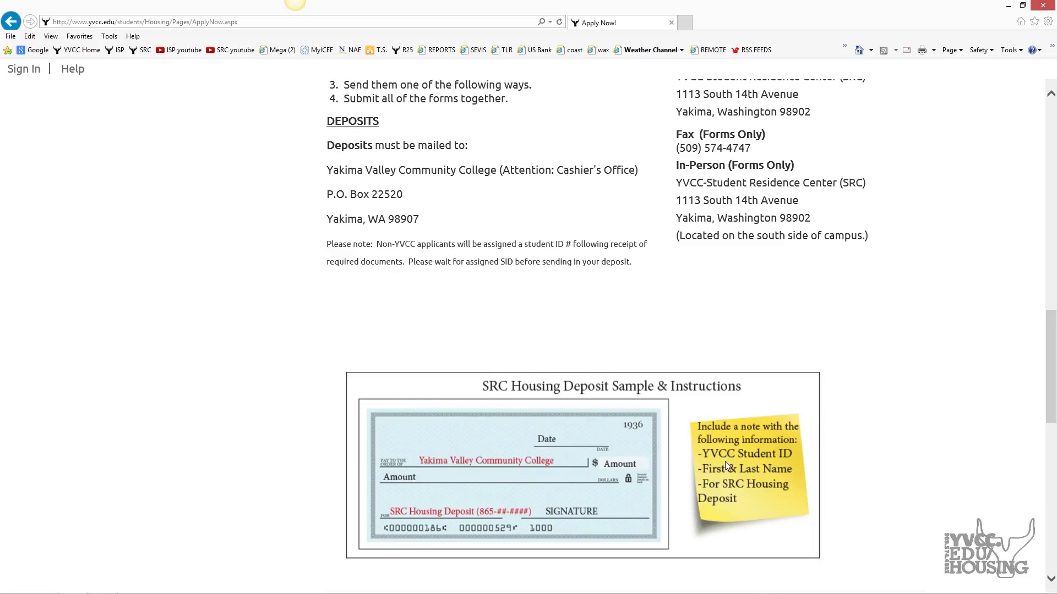
mouse_move(784, 461)
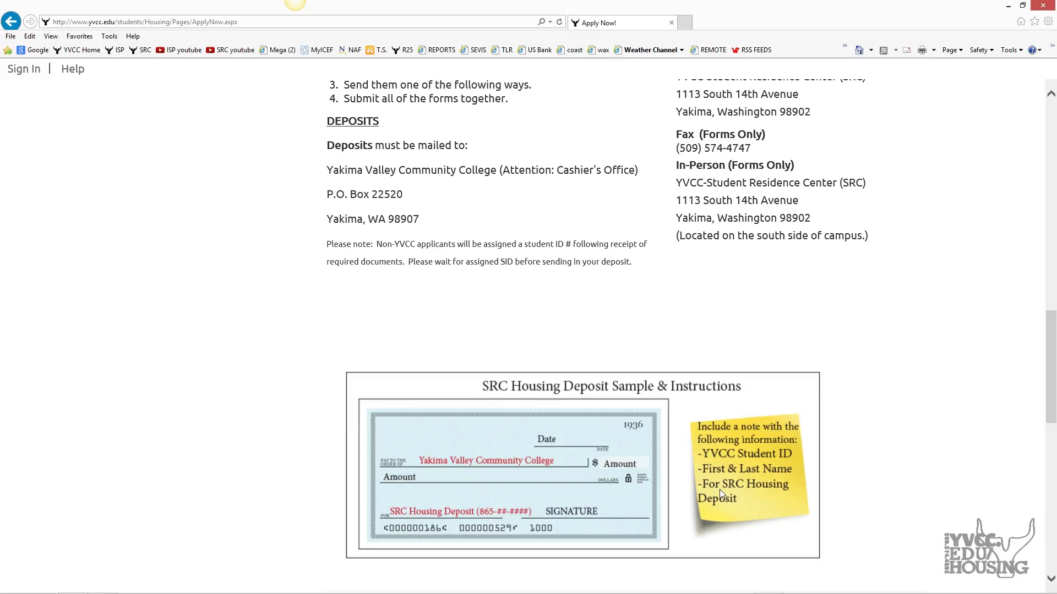
mouse_move(572, 301)
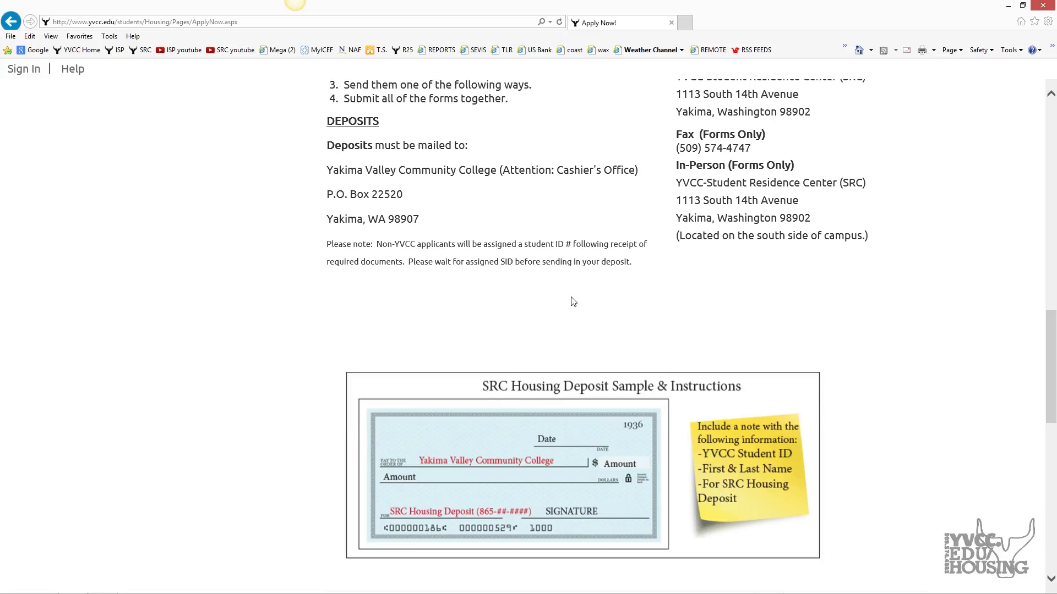